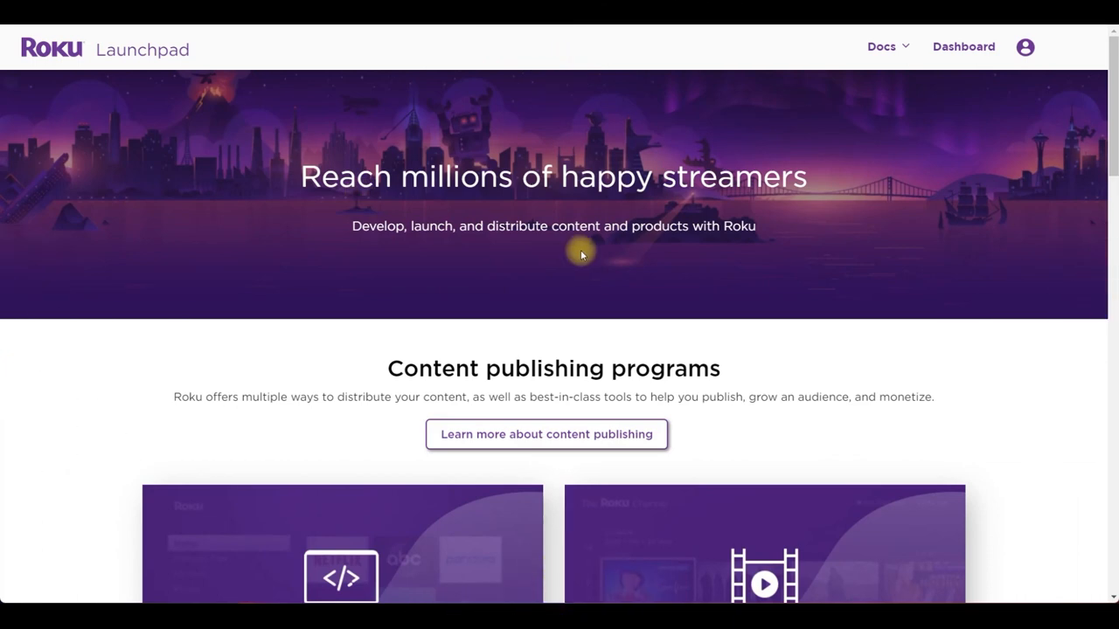
{"action": "mouse_move", "coordinate": [934, 199]}
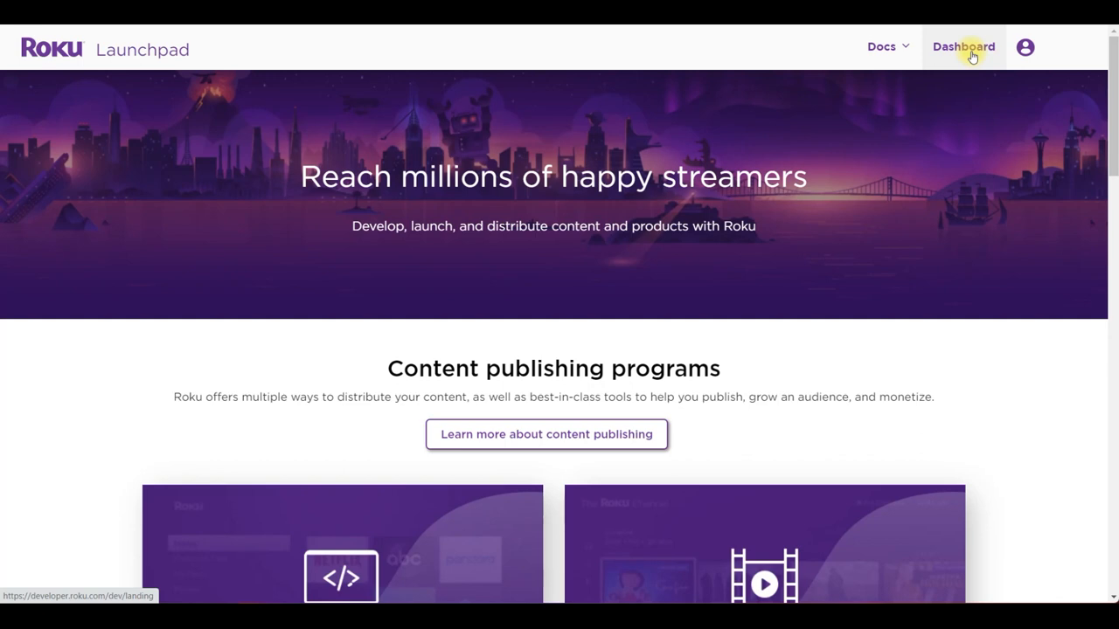
Go to the Dashboard's Manage Channels page listing the published channels.
{"action": "left_click", "coordinate": [963, 47]}
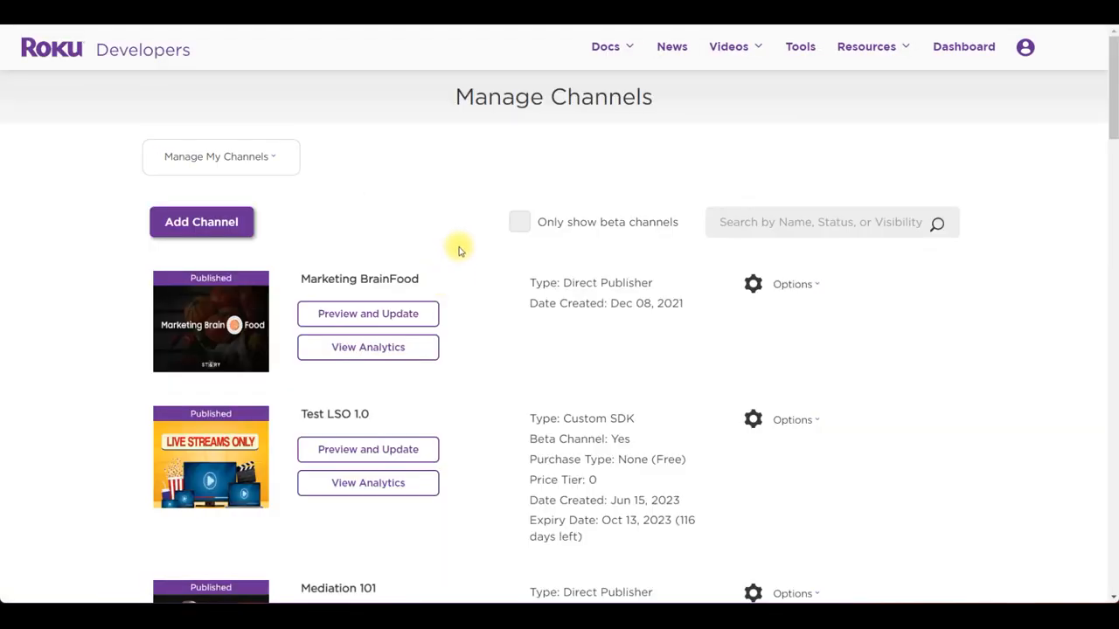
Convert Mediation 101 to a Custom SDK channel and open its Preview and Update page.
{"action": "scroll", "scroll_direction": "down", "scroll_amount": 3}
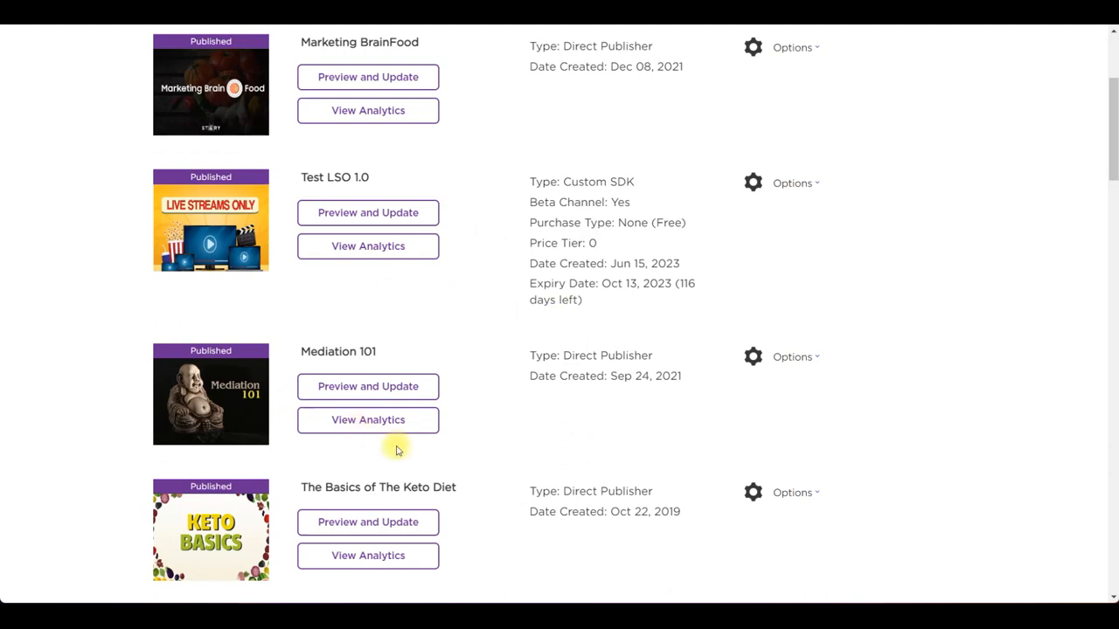
{"action": "mouse_move", "coordinate": [819, 363]}
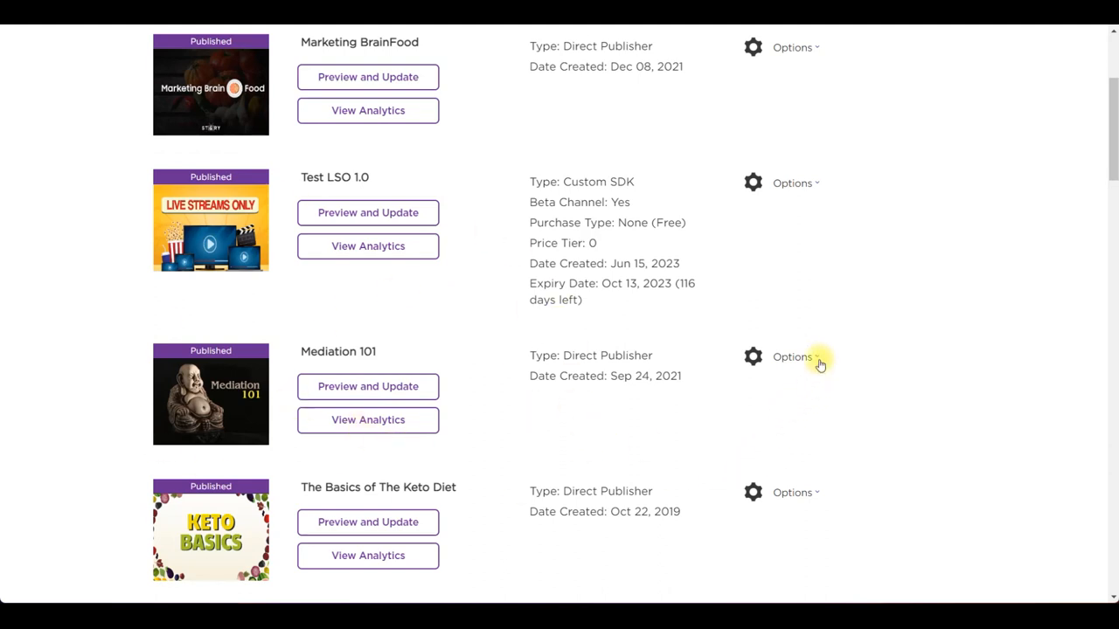
{"action": "left_click", "coordinate": [792, 357]}
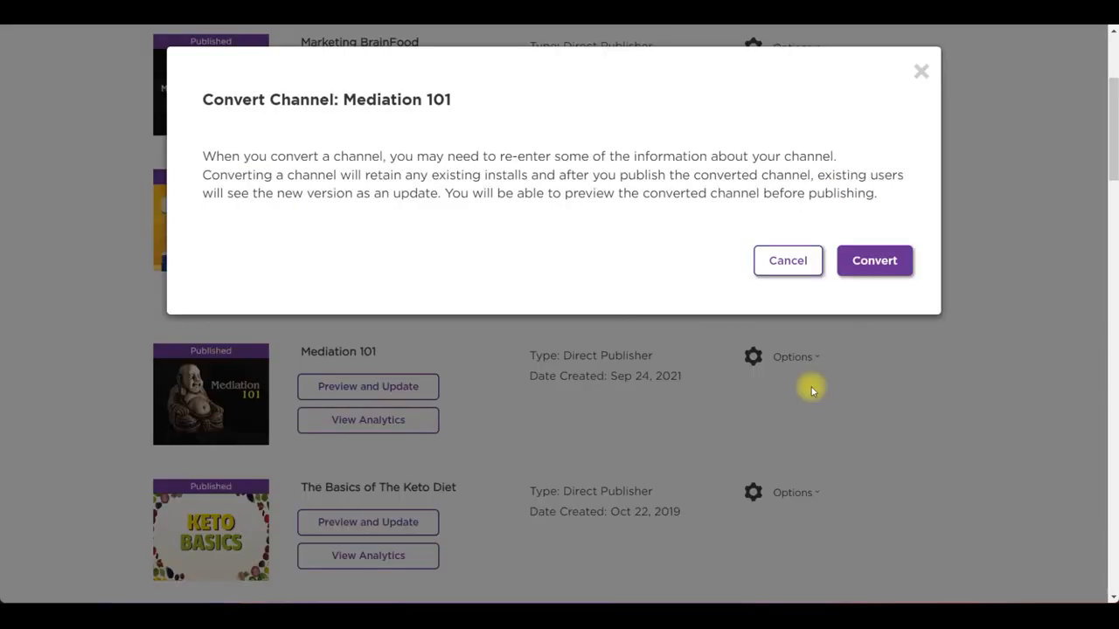
{"action": "left_click", "coordinate": [874, 261]}
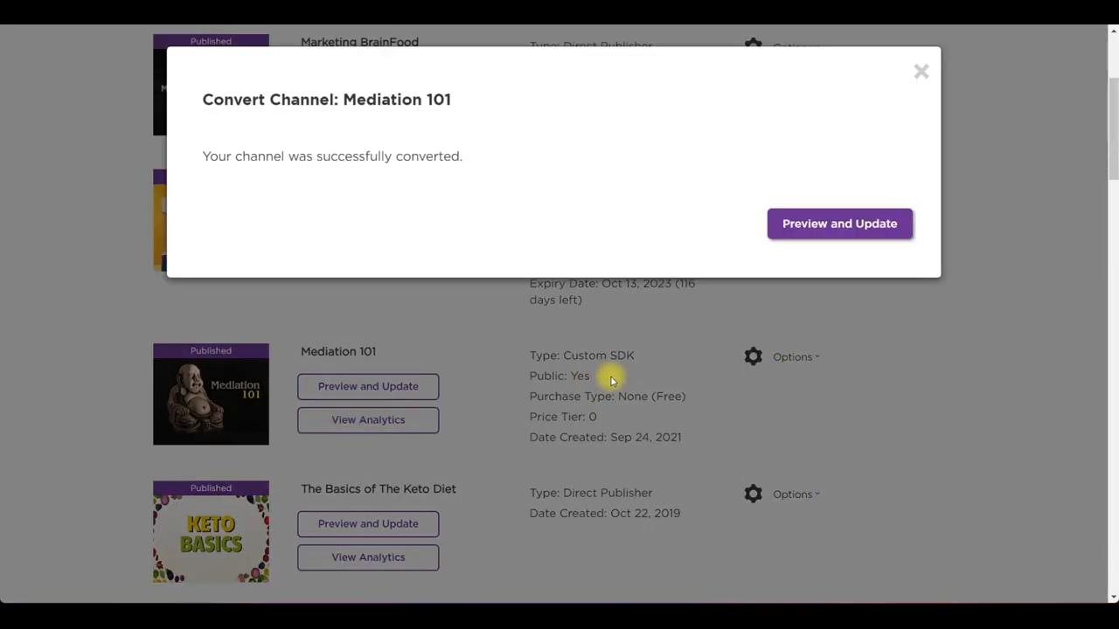
{"action": "left_click", "coordinate": [838, 223]}
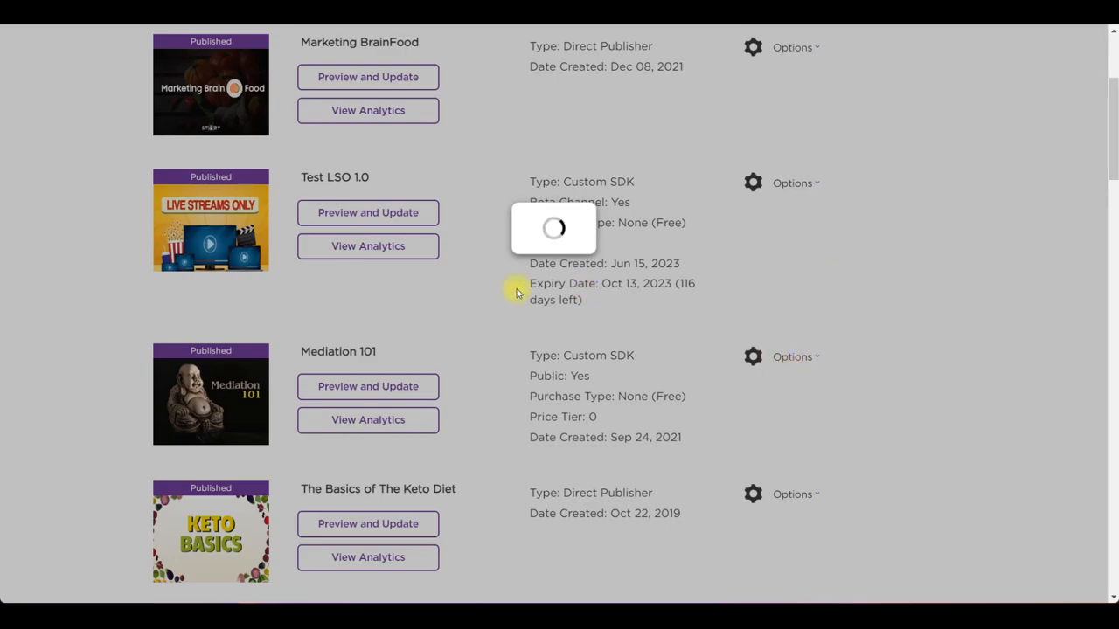
{"action": "left_click", "coordinate": [367, 386]}
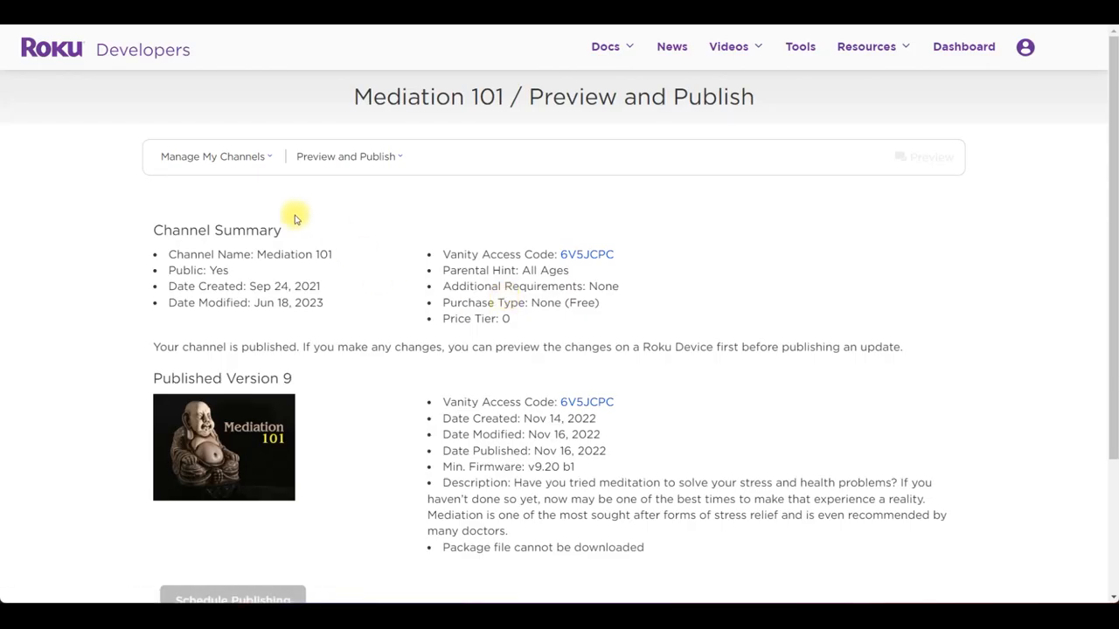
Set Mediation 101's monetization to 'None of the above apply' and save it.
{"action": "left_click", "coordinate": [345, 156]}
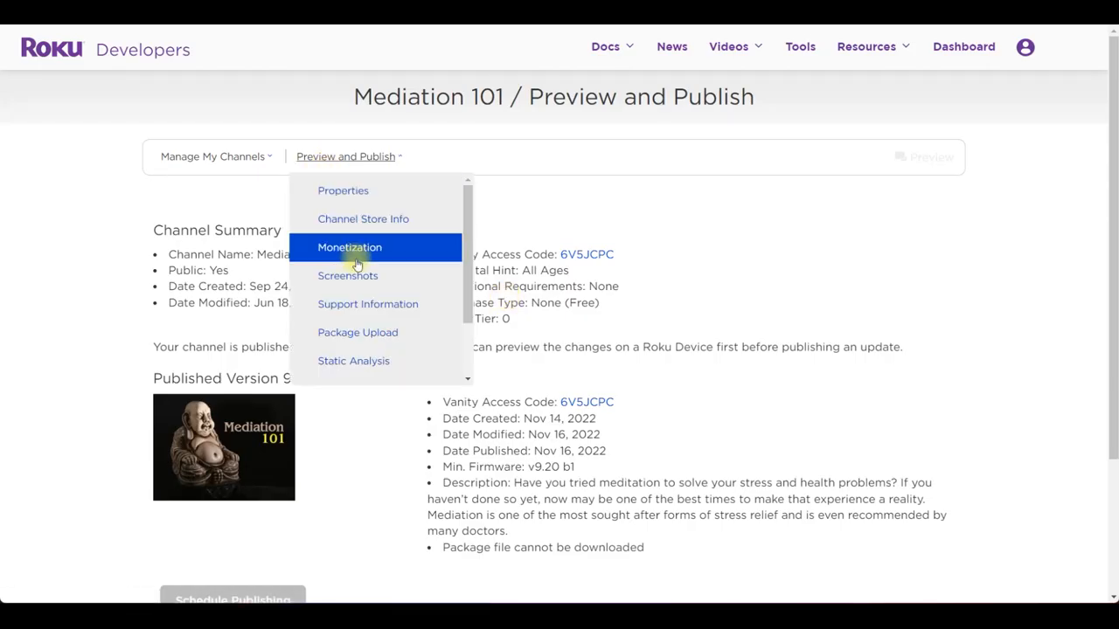
{"action": "left_click", "coordinate": [349, 247]}
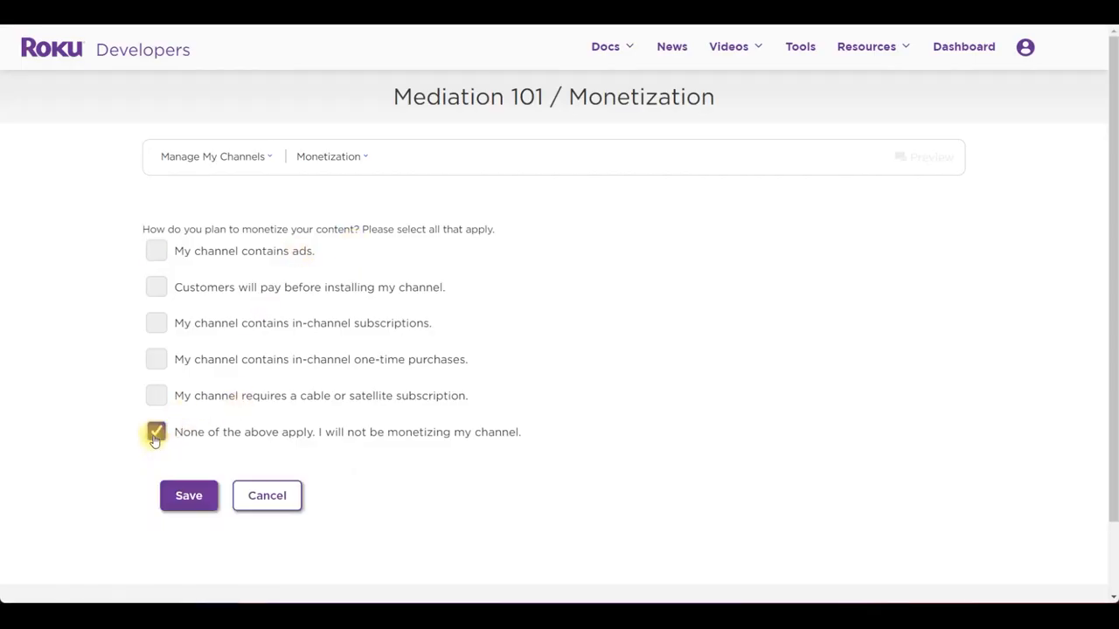
{"action": "left_click", "coordinate": [187, 496]}
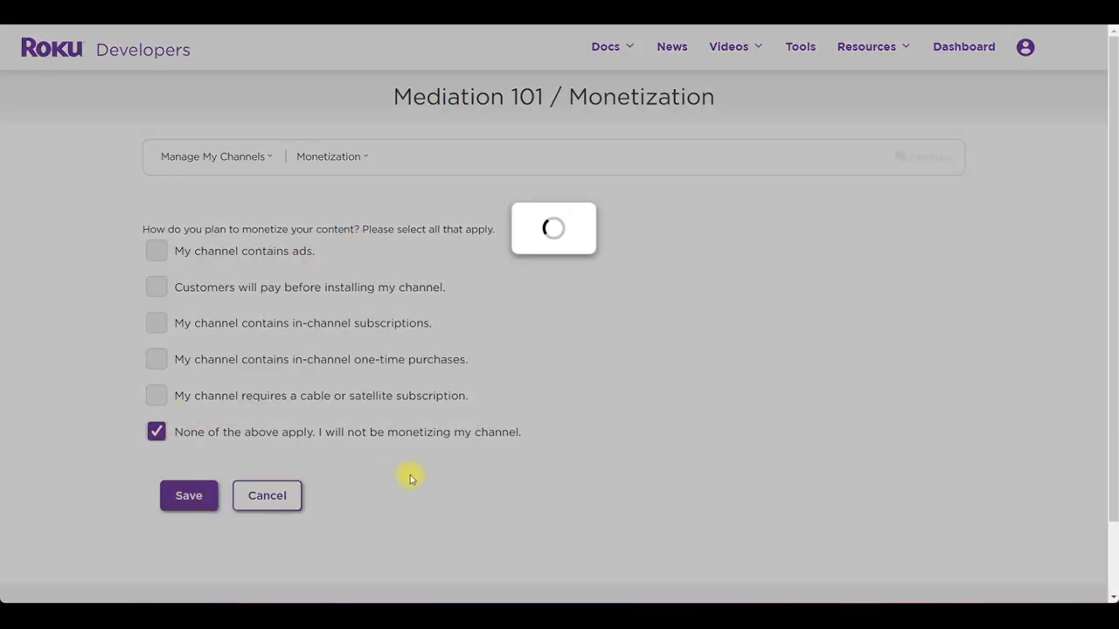
{"action": "left_click", "coordinate": [188, 495]}
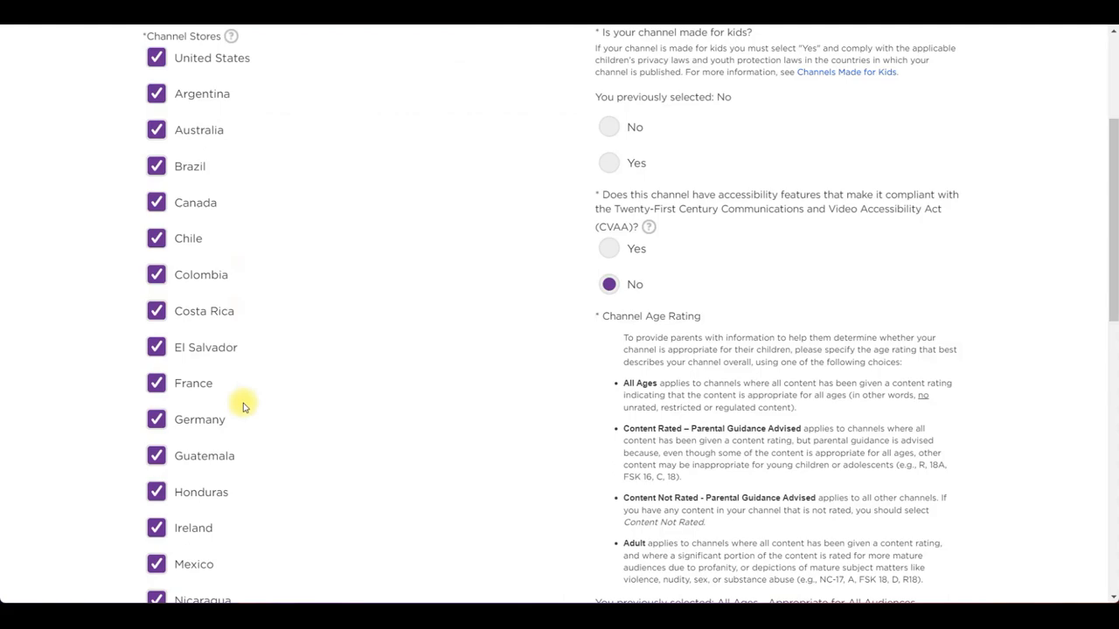
{"action": "mouse_move", "coordinate": [312, 330]}
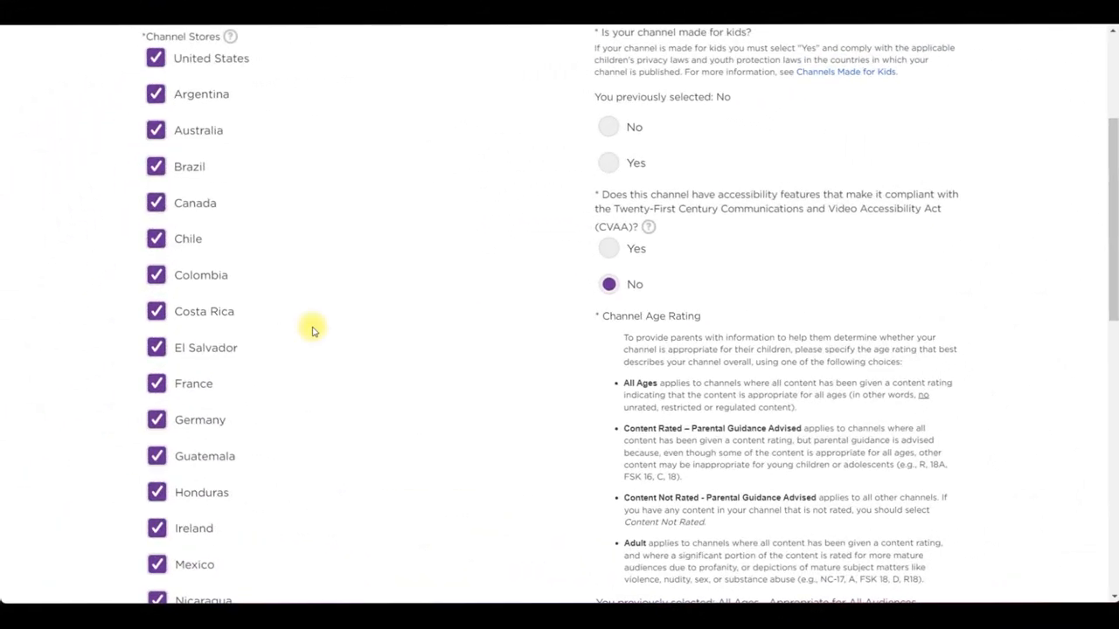
Answer No to 'Is your channel made for kids?' and return to Preview and Publish.
{"action": "left_click", "coordinate": [609, 126]}
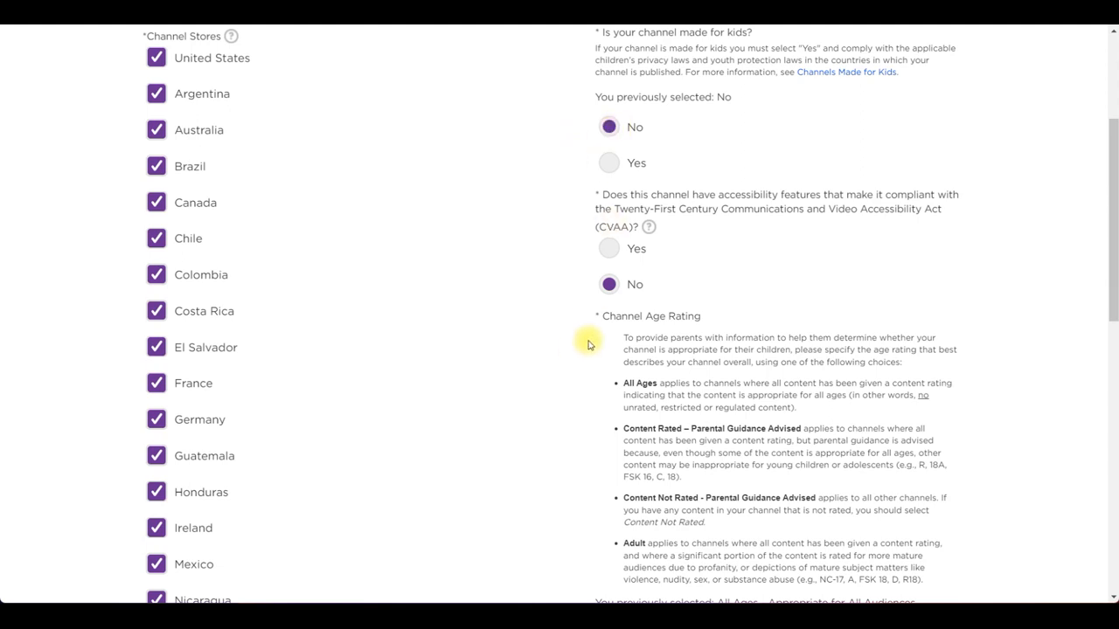
{"action": "mouse_move", "coordinate": [587, 341]}
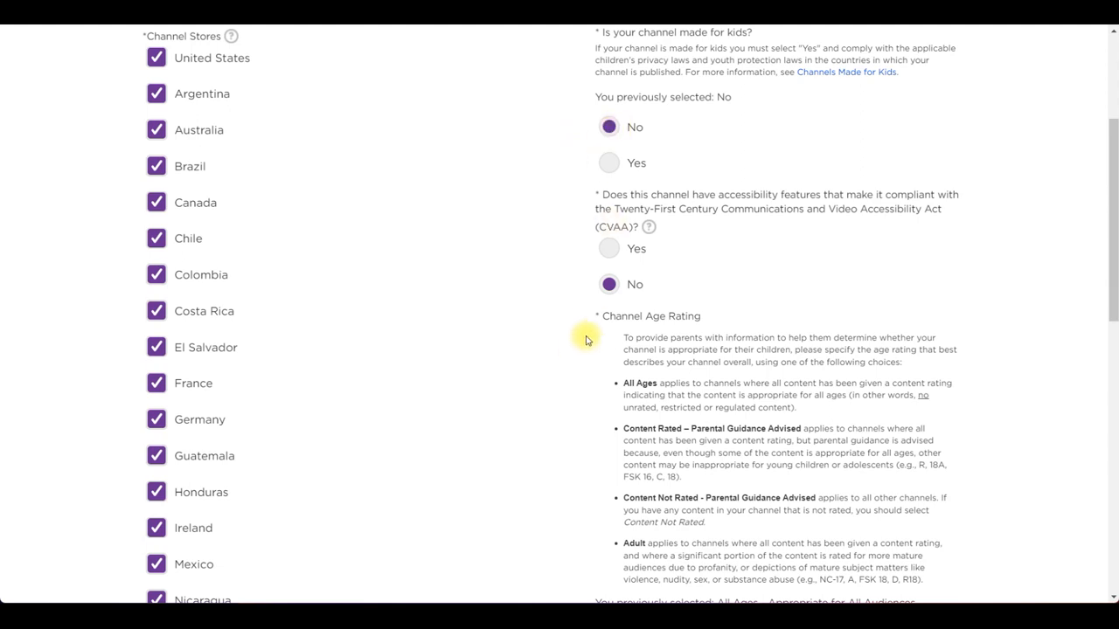
{"action": "scroll", "scroll_direction": "down", "scroll_amount": 3}
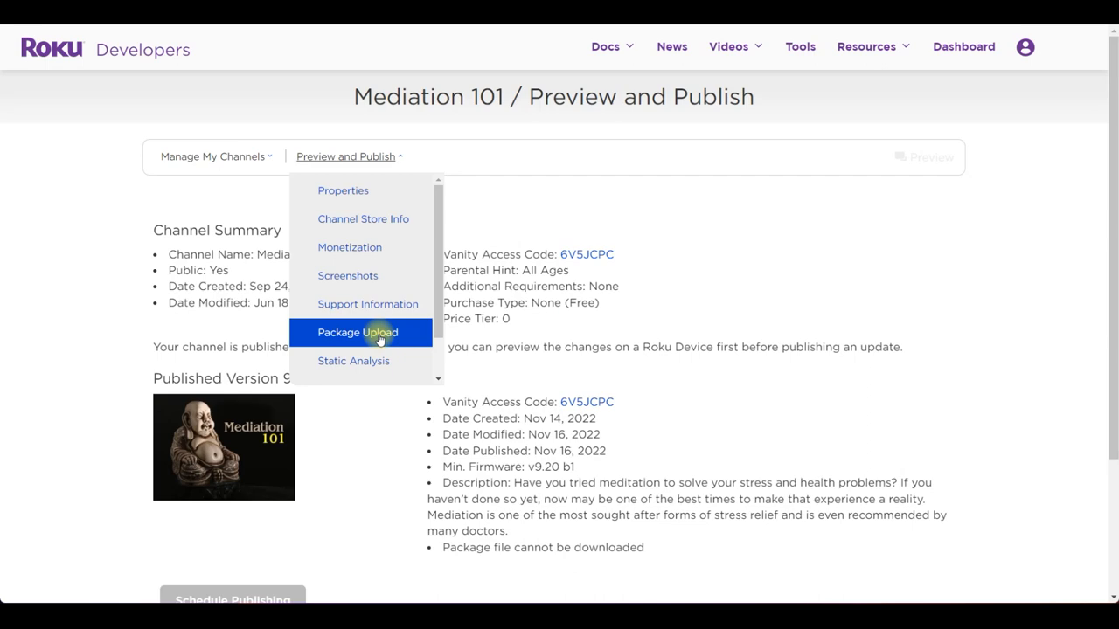
Upload and save a new Mediation 101 package as channel version 9.1.
{"action": "left_click", "coordinate": [358, 332]}
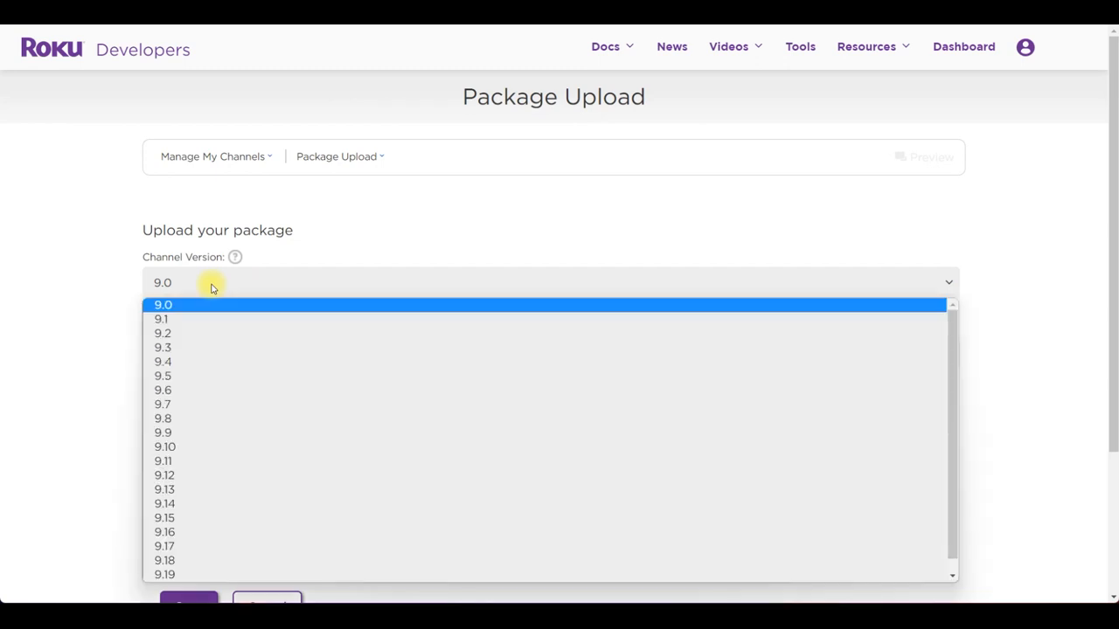
{"action": "left_click", "coordinate": [161, 319]}
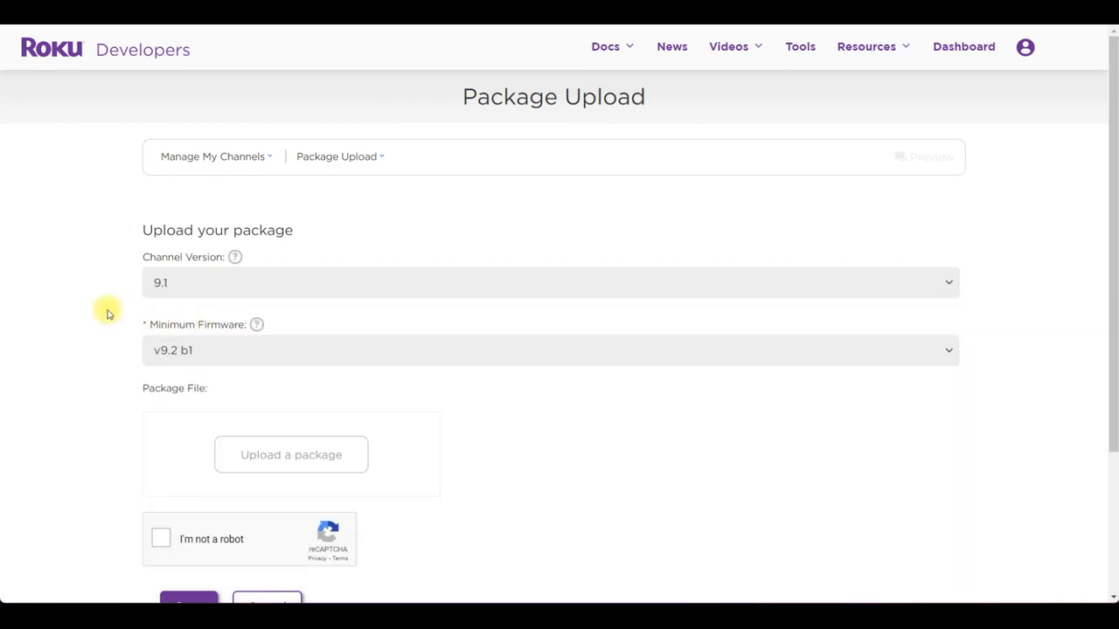
{"action": "left_click", "coordinate": [291, 454]}
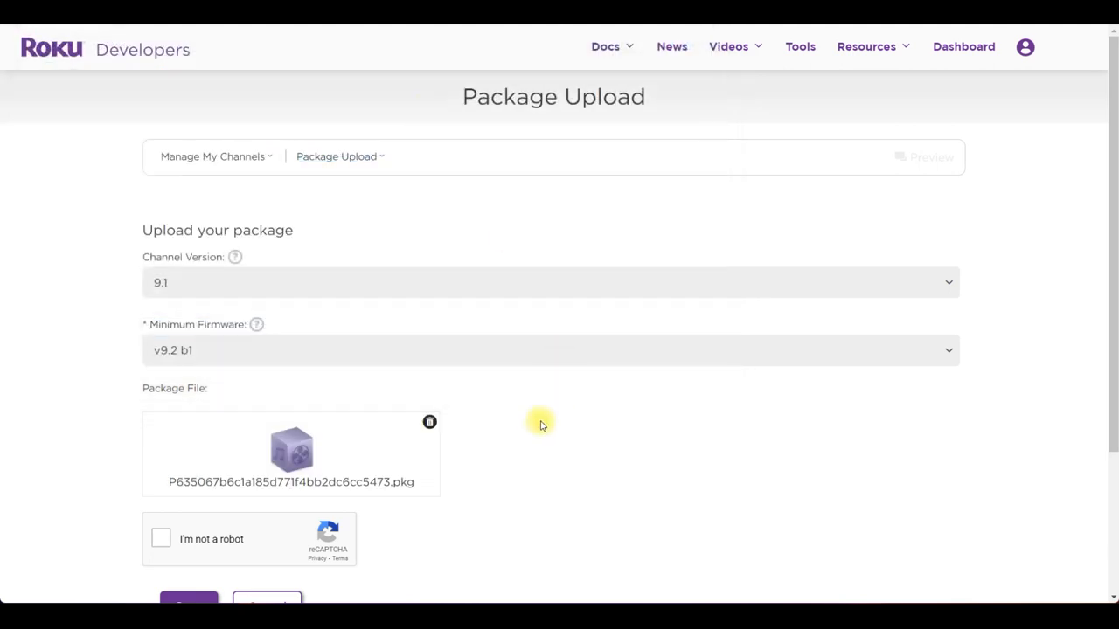
{"action": "left_click", "coordinate": [161, 538]}
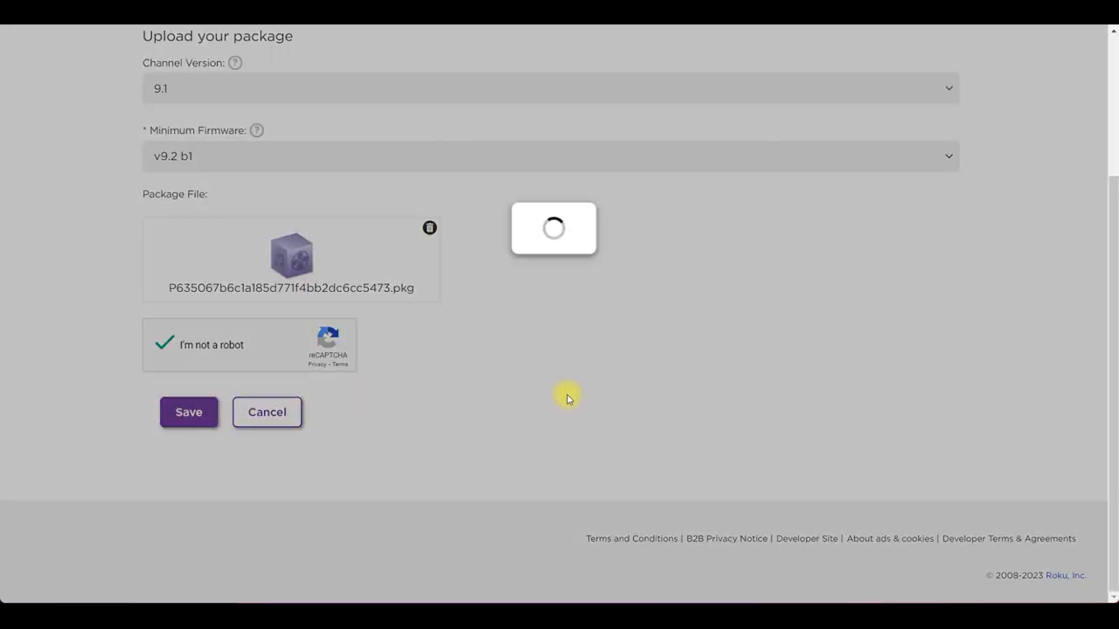
{"action": "left_click", "coordinate": [188, 412]}
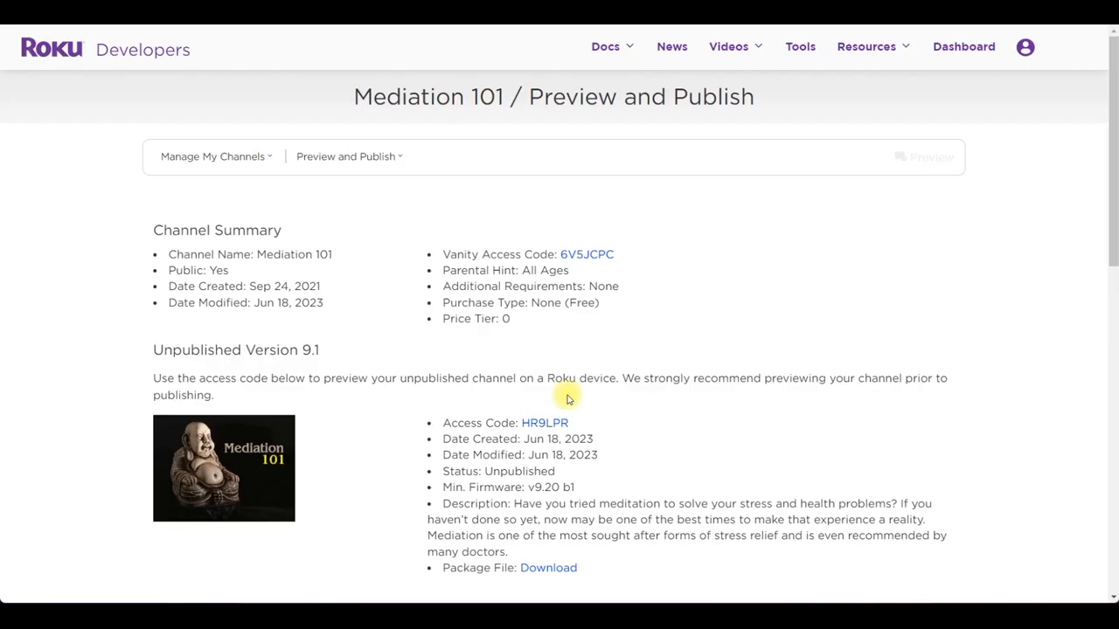
Add and save an indefinite shortFormVideo deep linking parameter, then go to Preview and Publish.
{"action": "scroll", "scroll_direction": "down", "scroll_amount": 3}
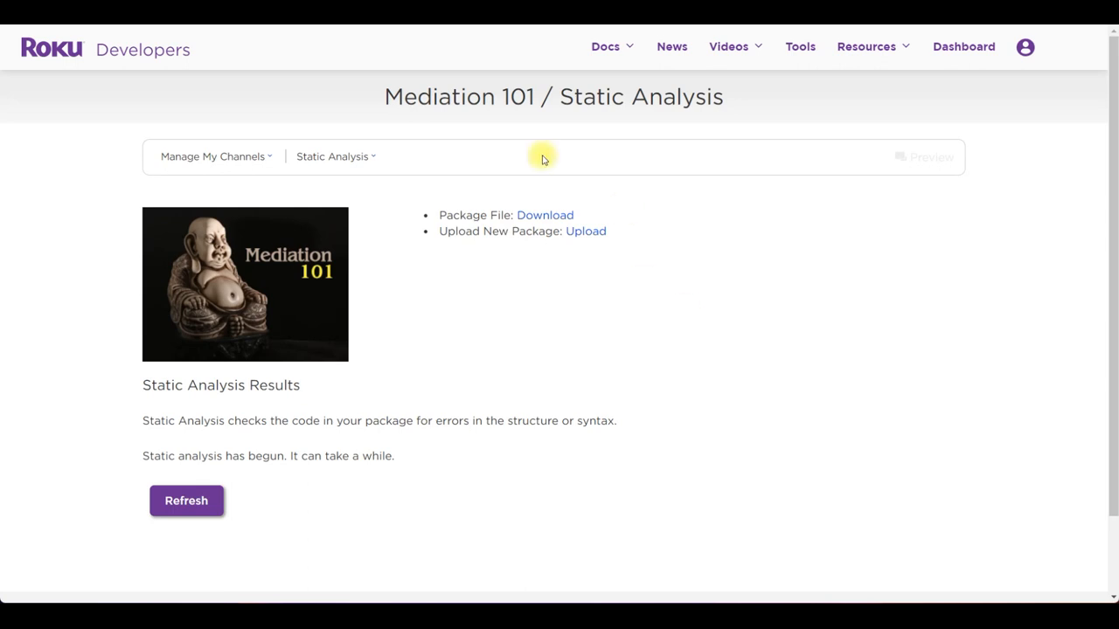
{"action": "left_click", "coordinate": [332, 156]}
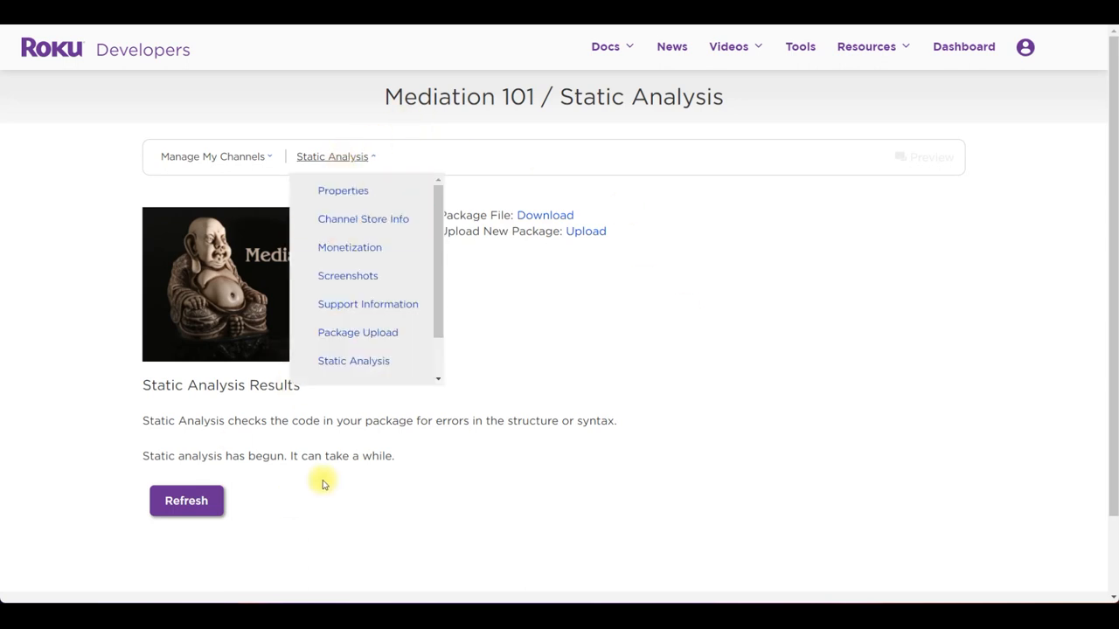
{"action": "mouse_move", "coordinate": [367, 275]}
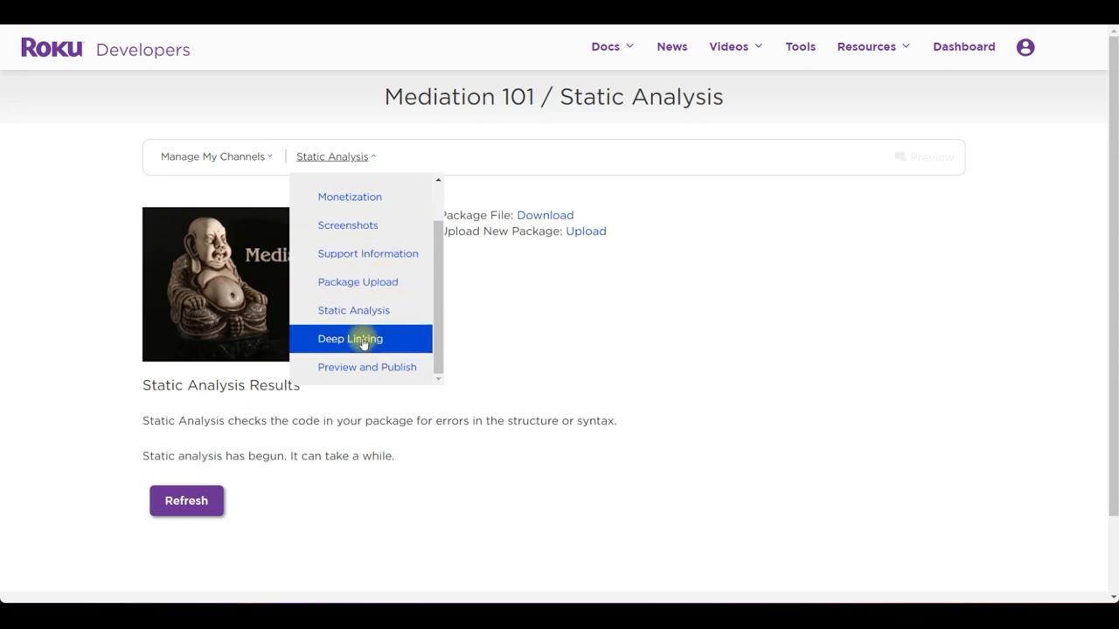
{"action": "left_click", "coordinate": [350, 338]}
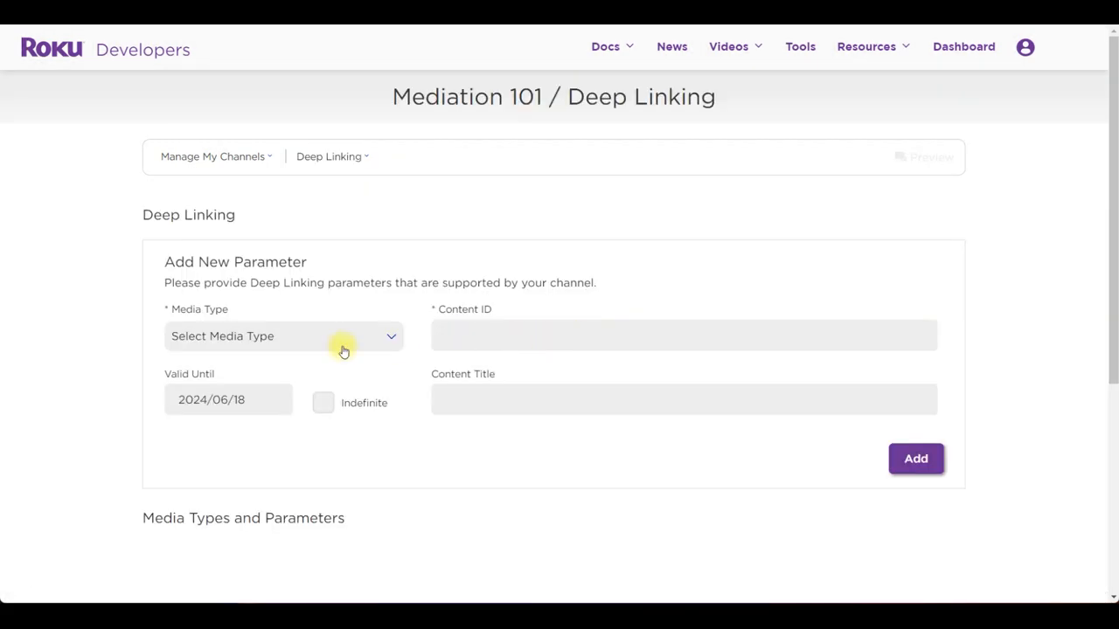
{"action": "left_click", "coordinate": [283, 336]}
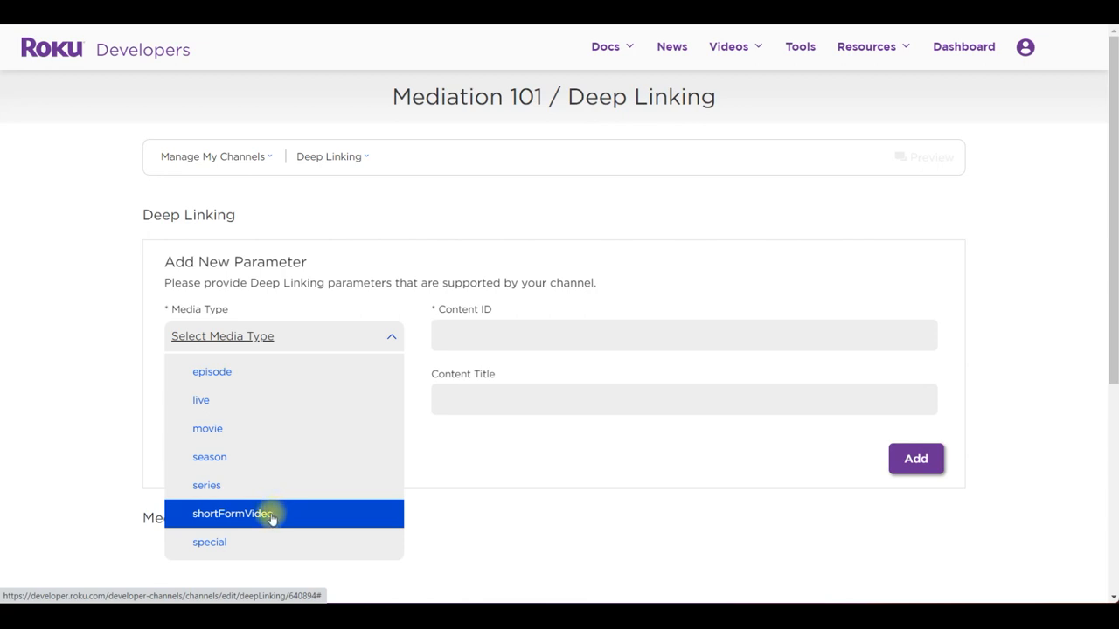
{"action": "left_click", "coordinate": [232, 513]}
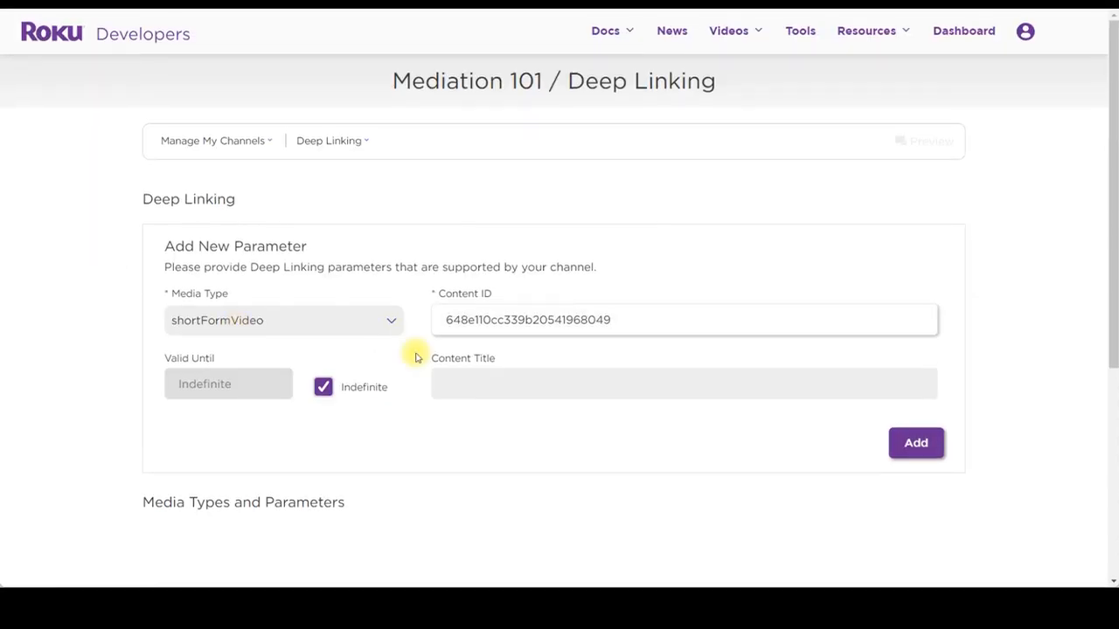
{"action": "left_click", "coordinate": [915, 442]}
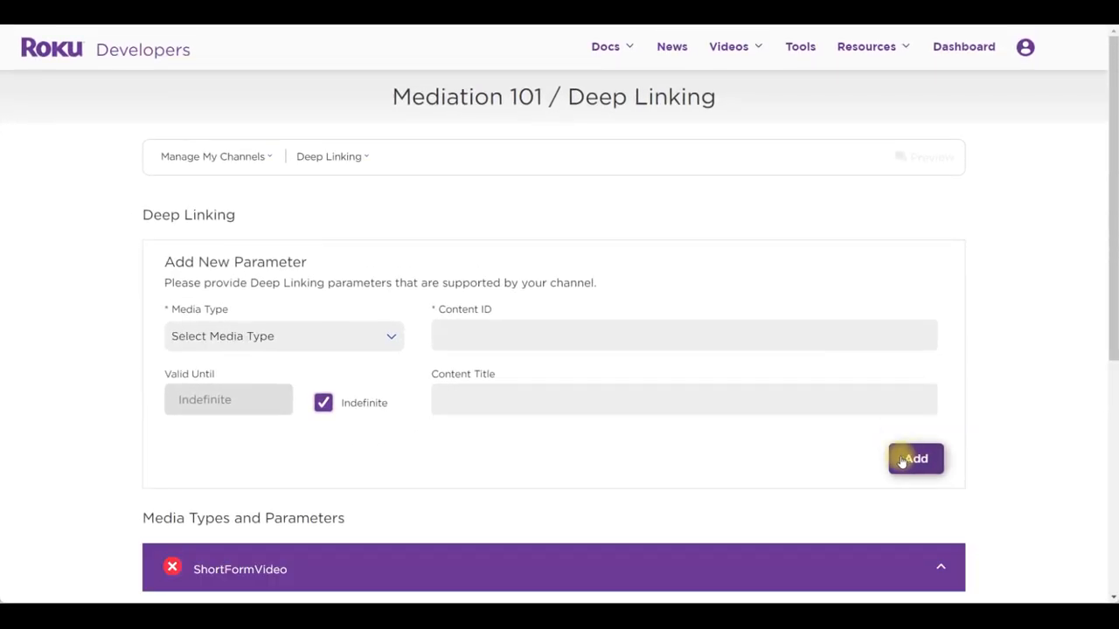
{"action": "left_click", "coordinate": [916, 459]}
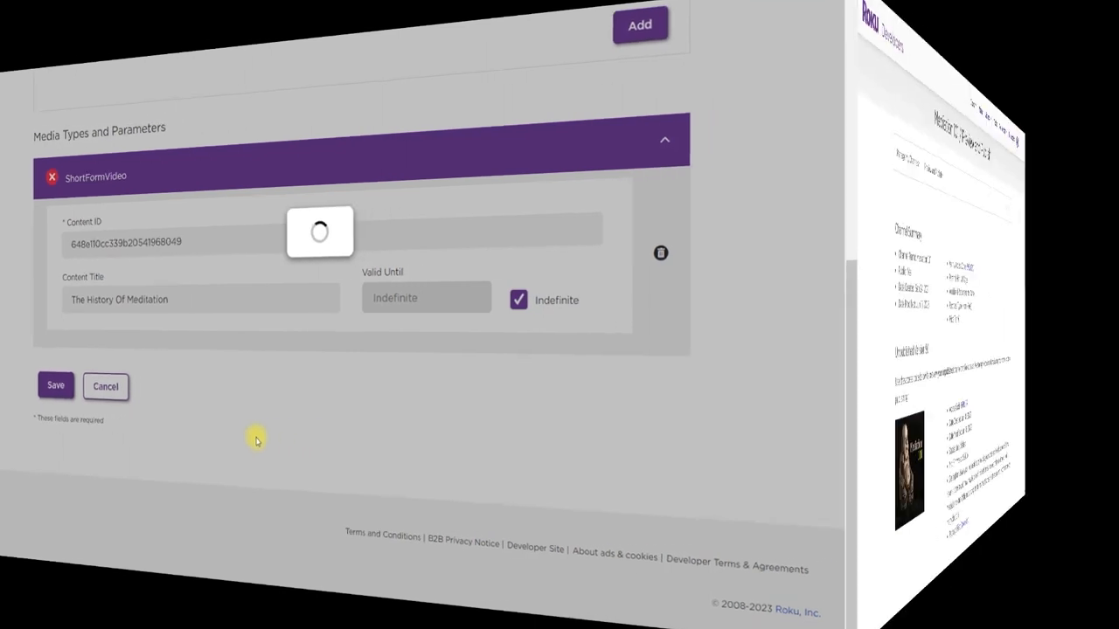
{"action": "left_click", "coordinate": [55, 385]}
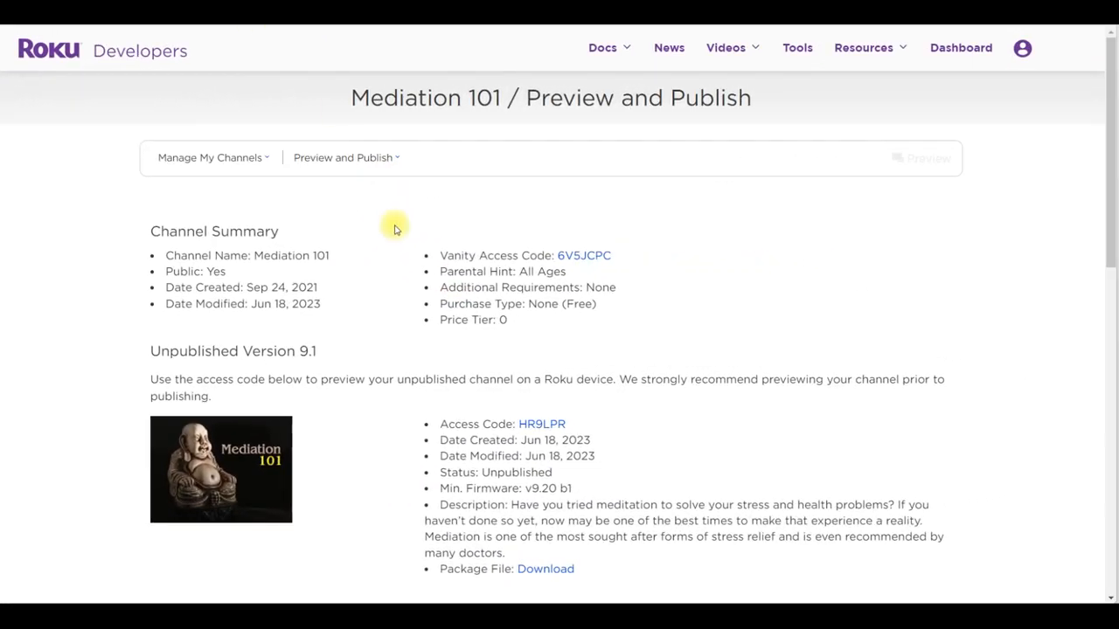
Schedule version 9.1 publishing for the earliest date, 06/20/2023 10:00 AM.
{"action": "scroll", "scroll_direction": "down", "scroll_amount": 3}
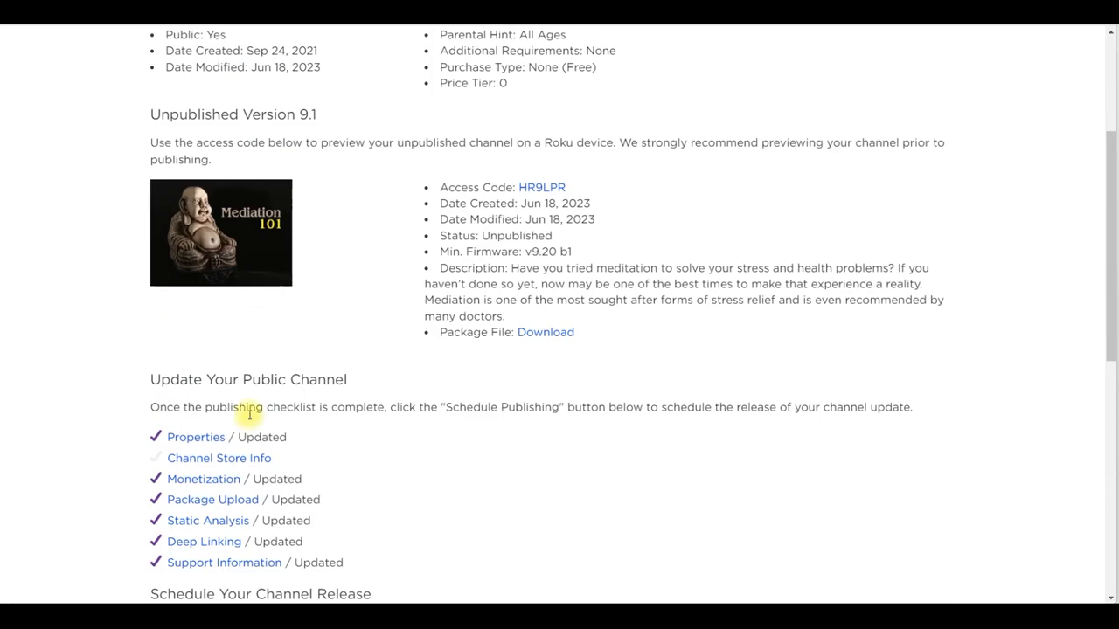
{"action": "mouse_move", "coordinate": [654, 436]}
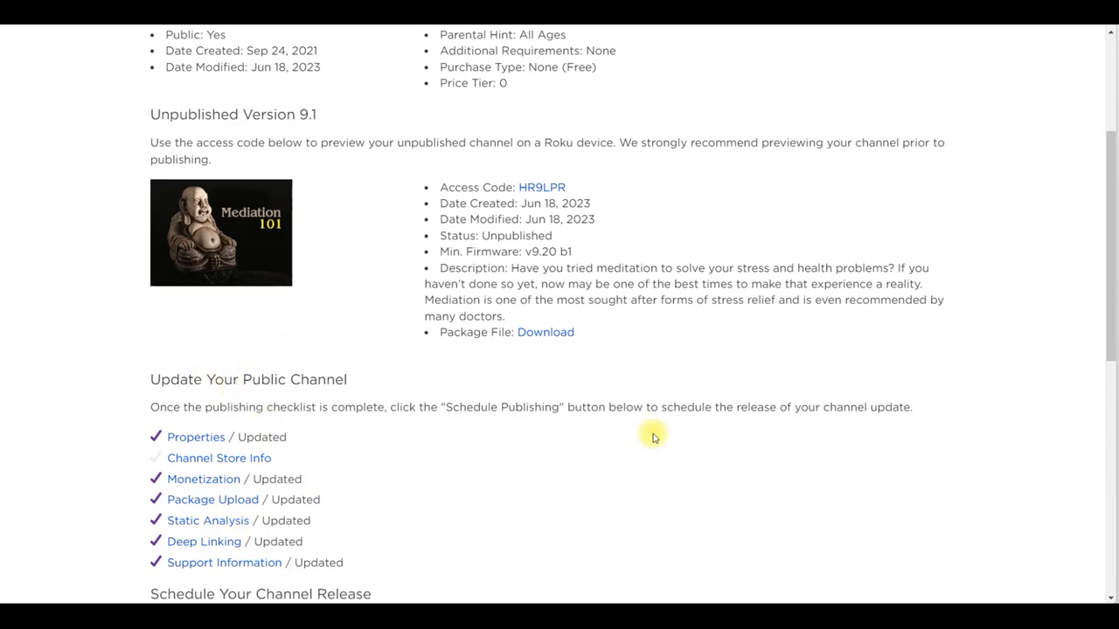
{"action": "mouse_move", "coordinate": [231, 458]}
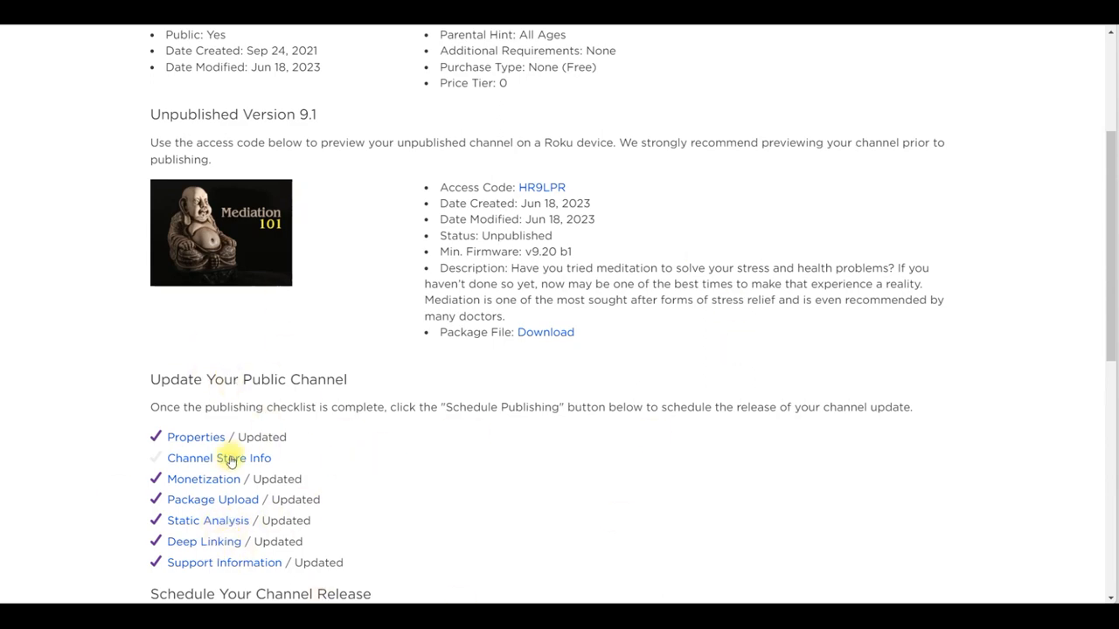
{"action": "scroll", "scroll_direction": "down", "scroll_amount": 3}
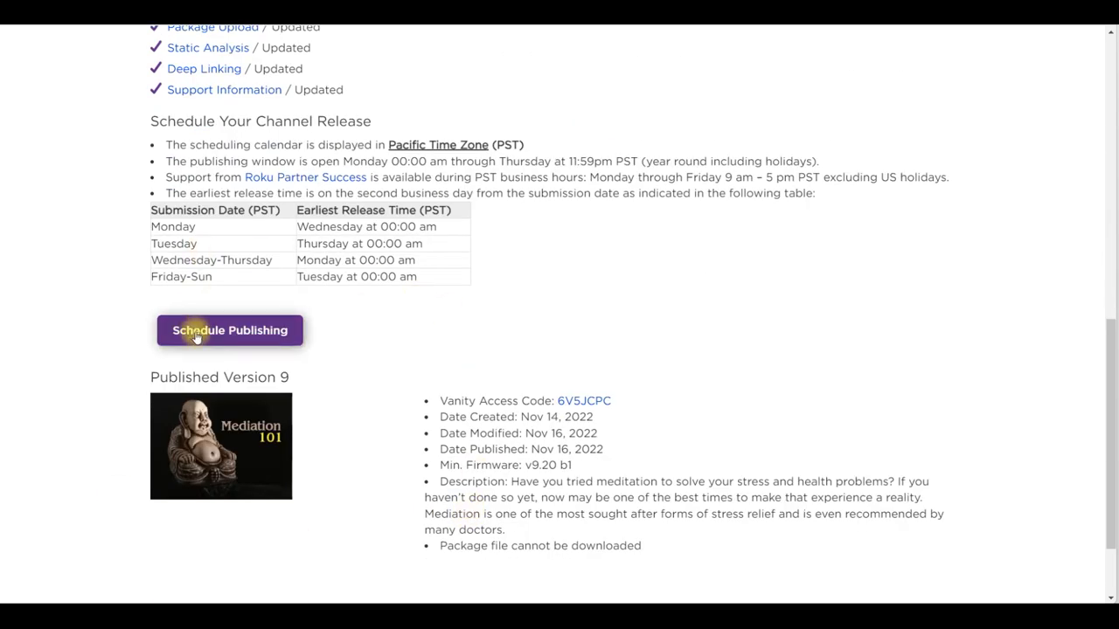
{"action": "left_click", "coordinate": [229, 329]}
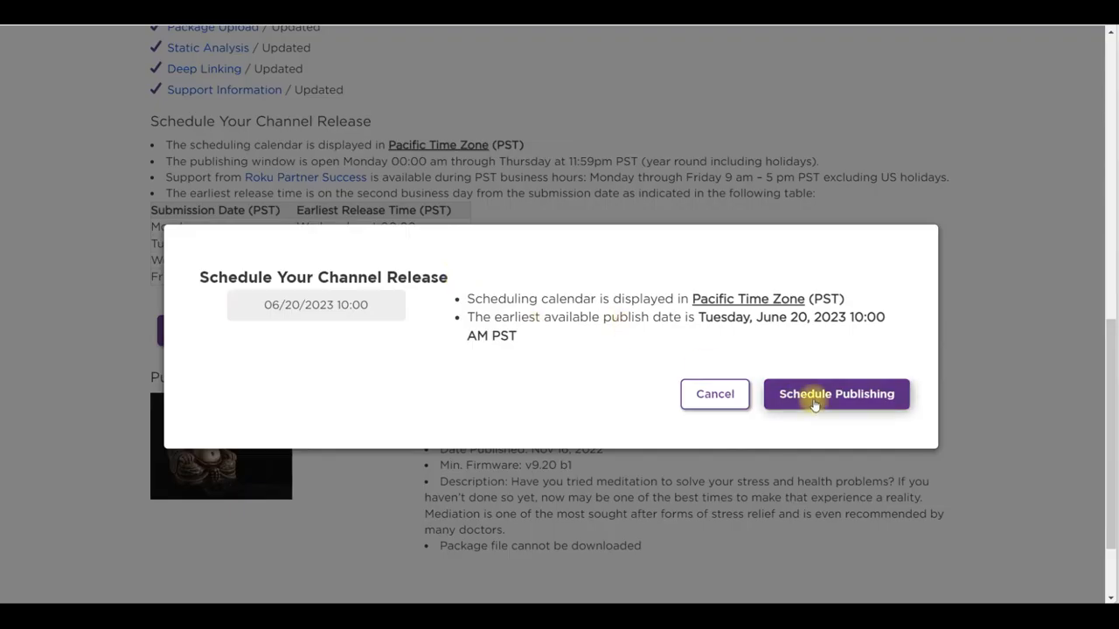
{"action": "left_click", "coordinate": [836, 394]}
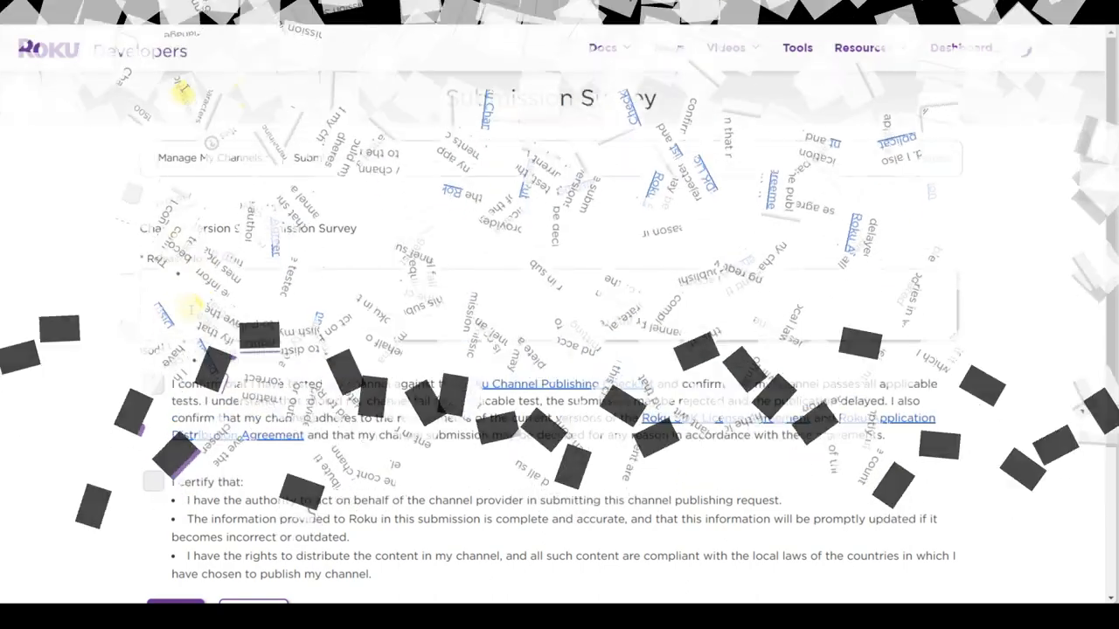
Enter the release notes and tick both the checklist-testing and accuracy certifications.
{"action": "type", "text": "cover"}
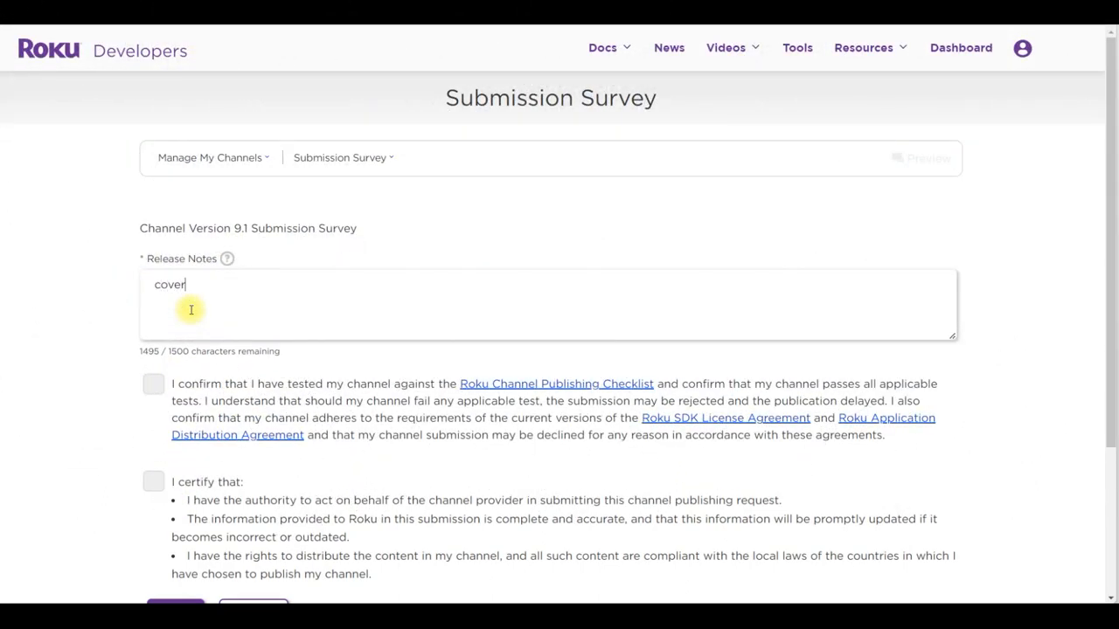
{"action": "type", "text": "to SDK"}
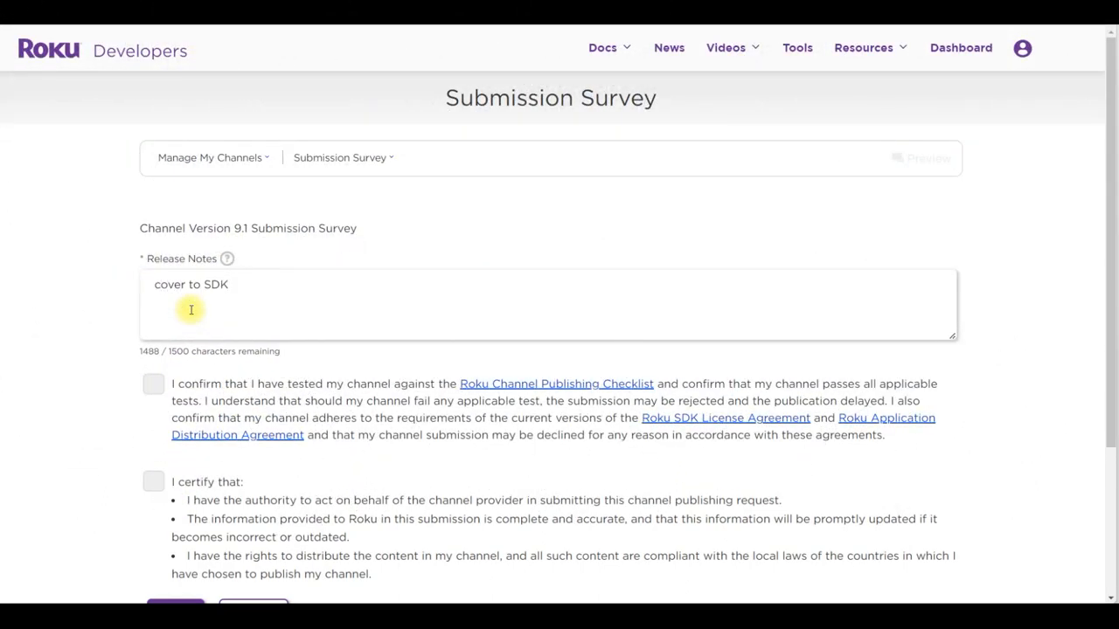
{"action": "left_click", "coordinate": [153, 384]}
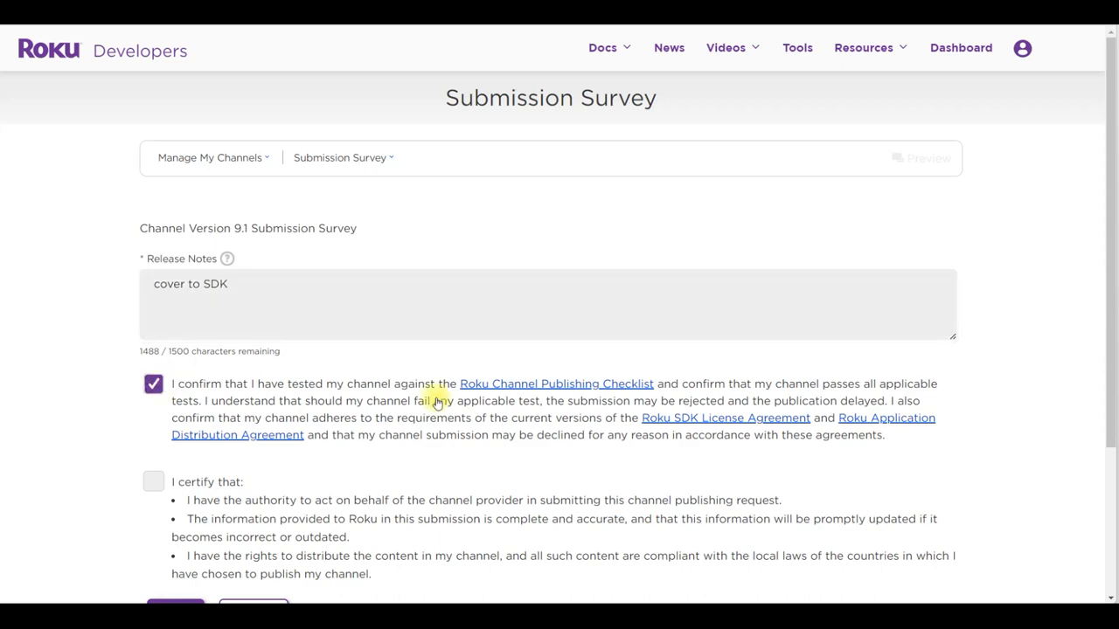
{"action": "left_click", "coordinate": [153, 481]}
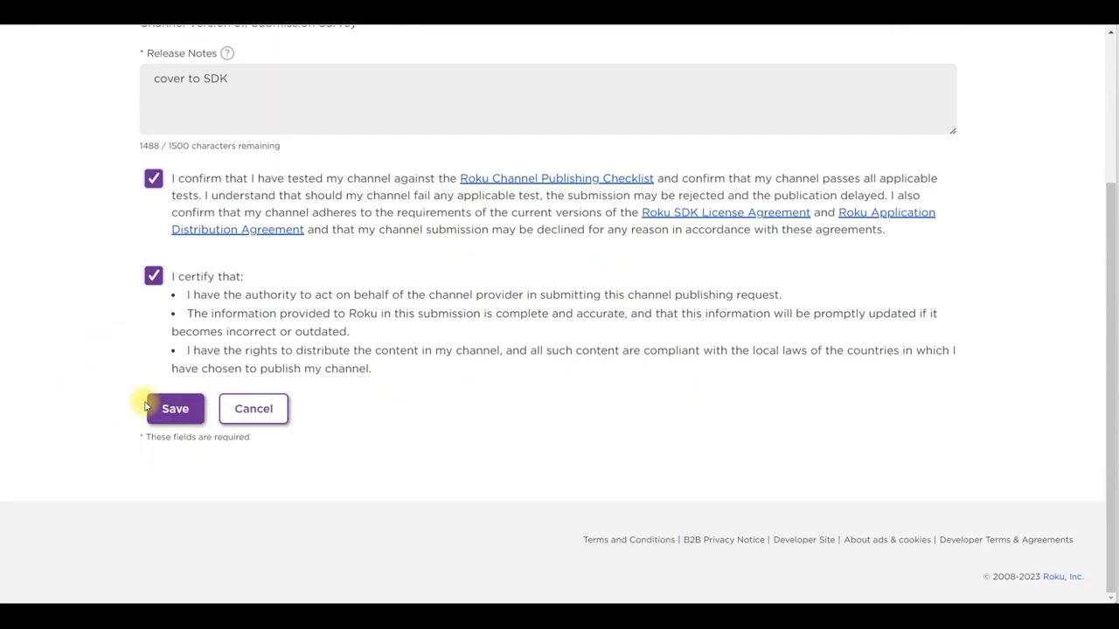
Save the survey, acknowledge the confirmation, and check the Scheduled For Publishing status.
{"action": "left_click", "coordinate": [175, 409]}
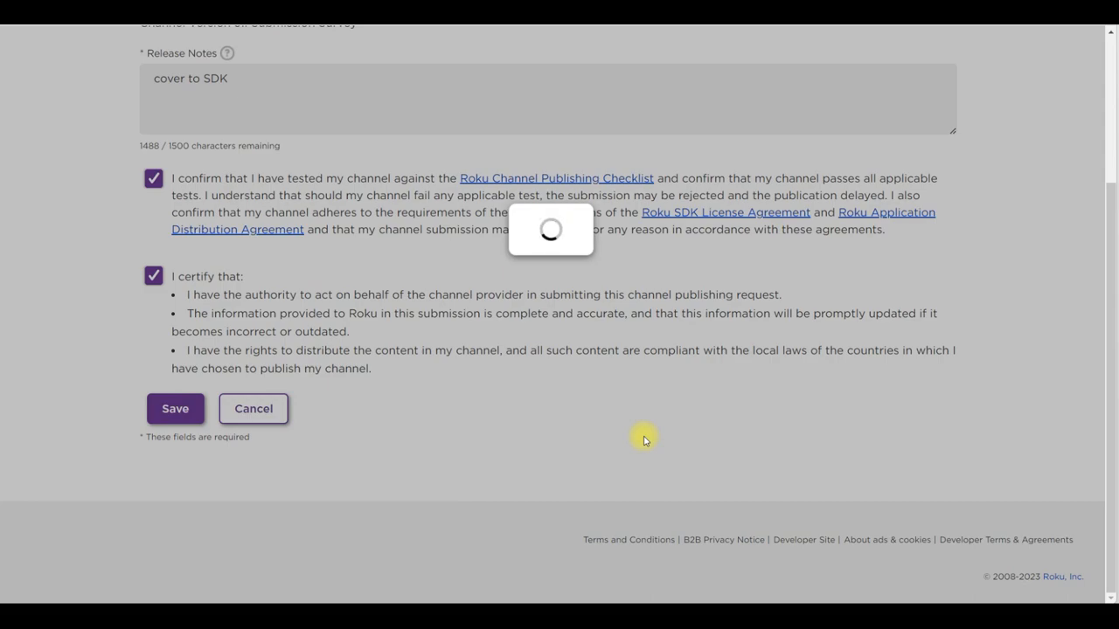
{"action": "left_click", "coordinate": [175, 408]}
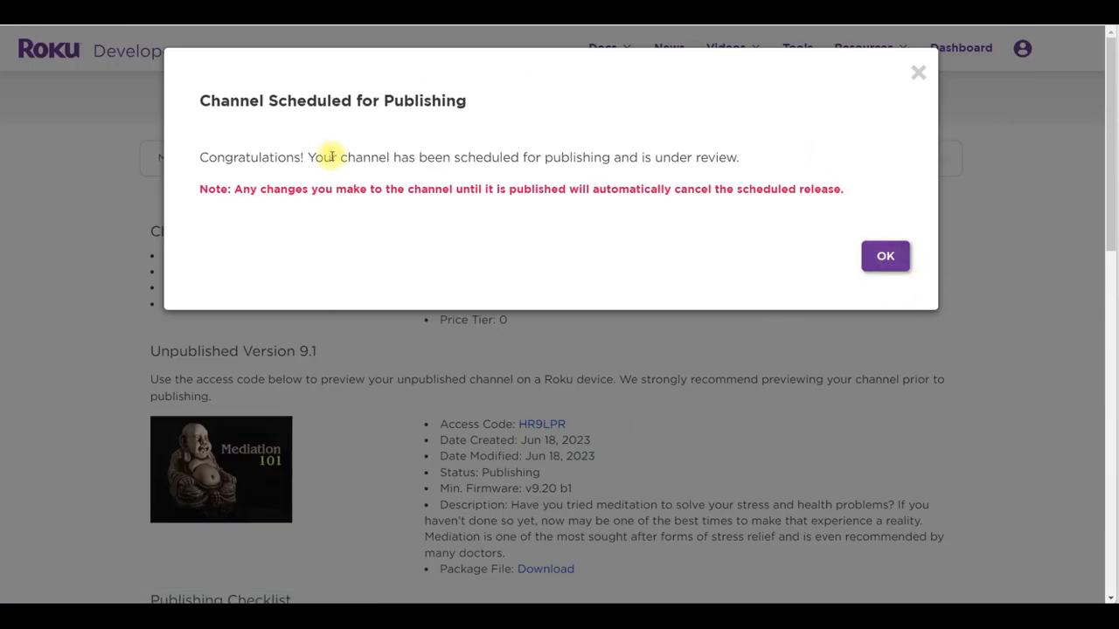
{"action": "left_click", "coordinate": [885, 255]}
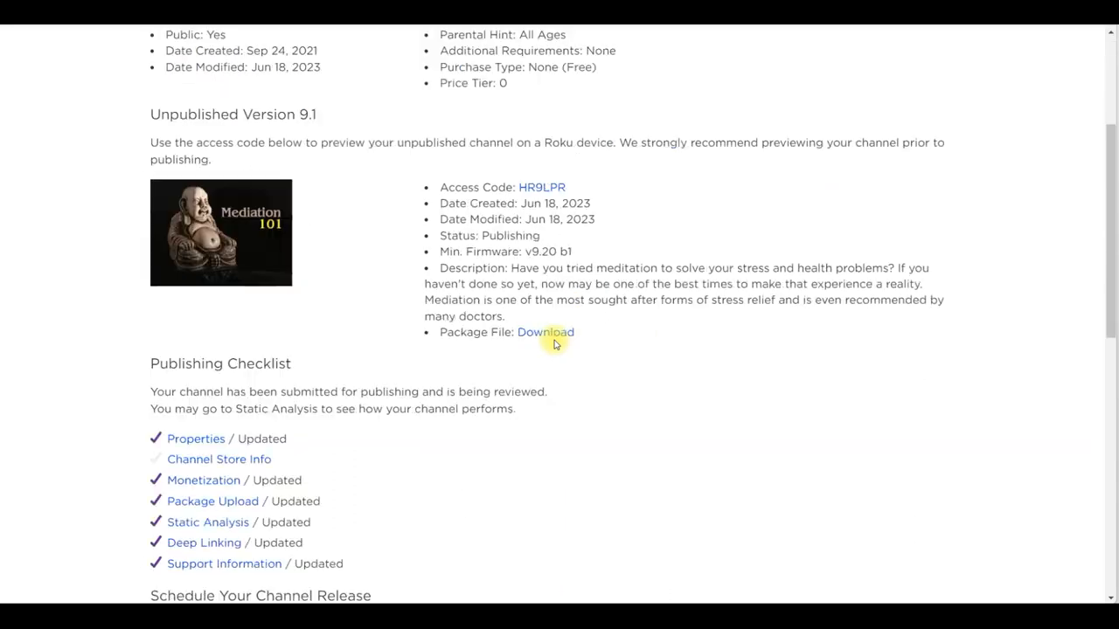
{"action": "scroll", "scroll_direction": "down", "scroll_amount": 3}
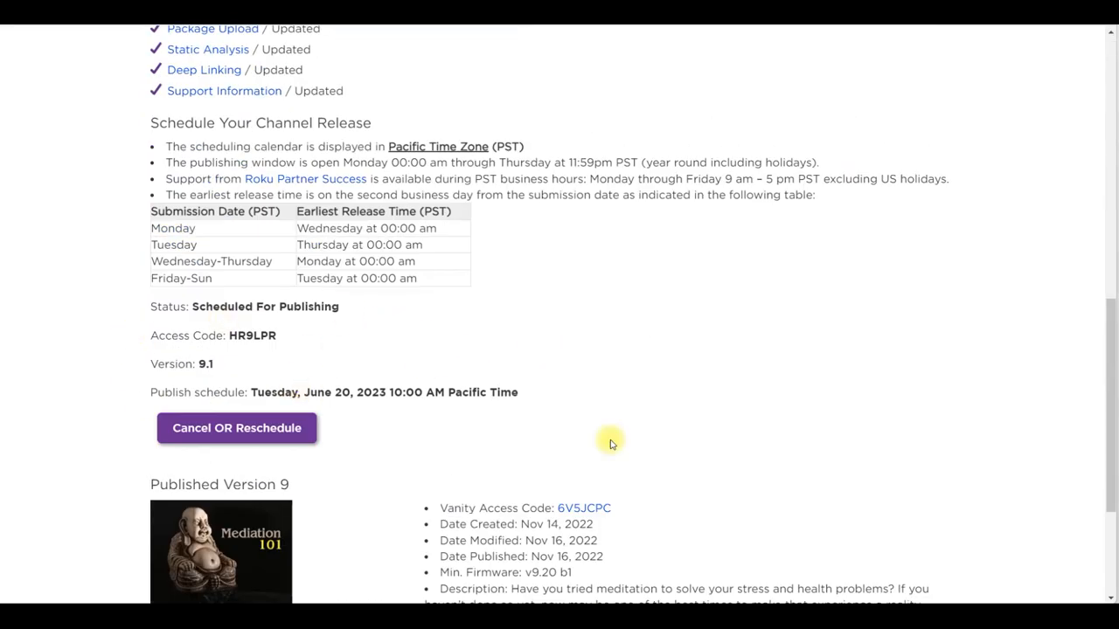